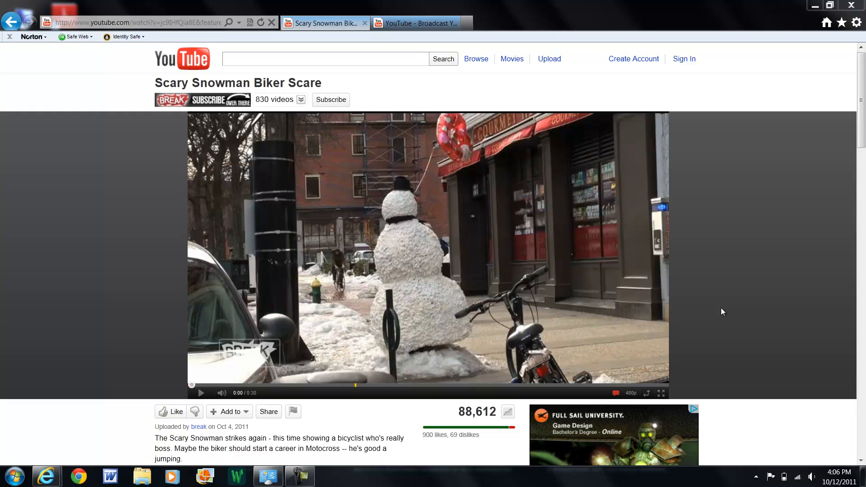
mouse_move(4, 214)
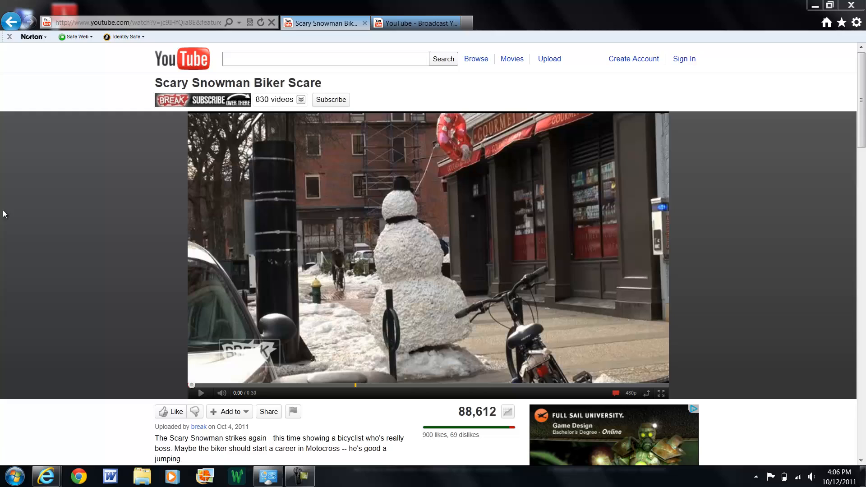
mouse_move(9, 221)
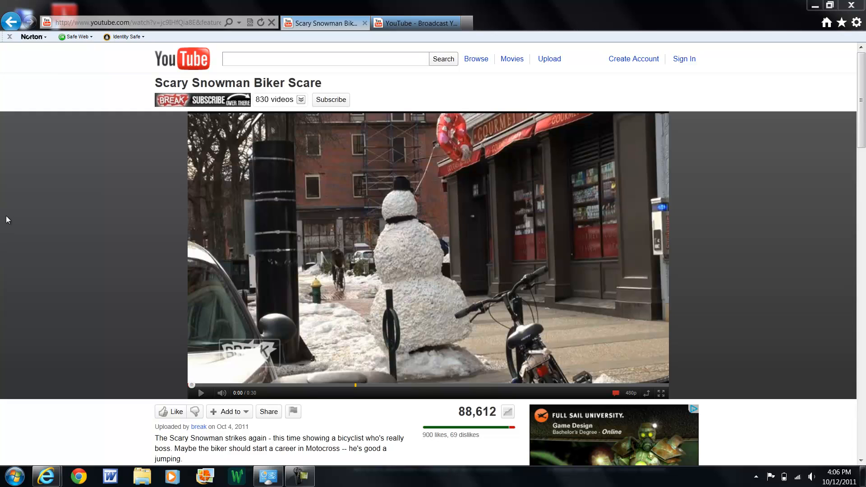
Scroll down the 'Scary Snowman Biker Scare' page to its 264 comments
scroll(down, 3)
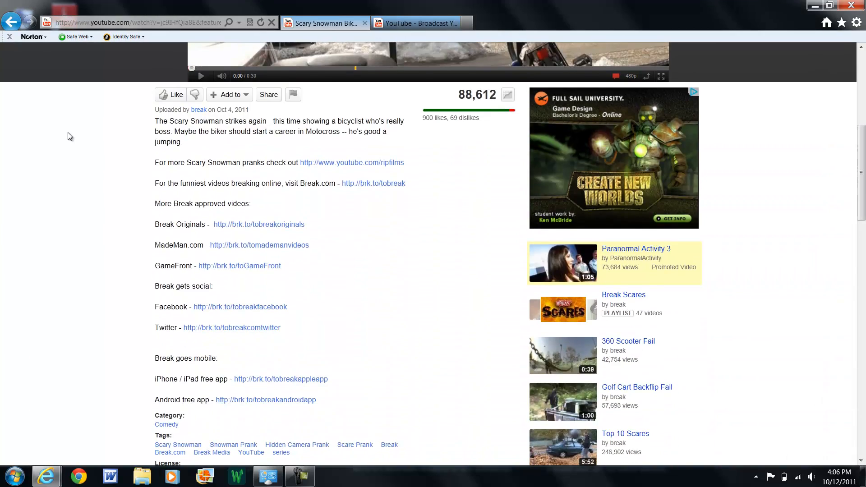
scroll(down, 3)
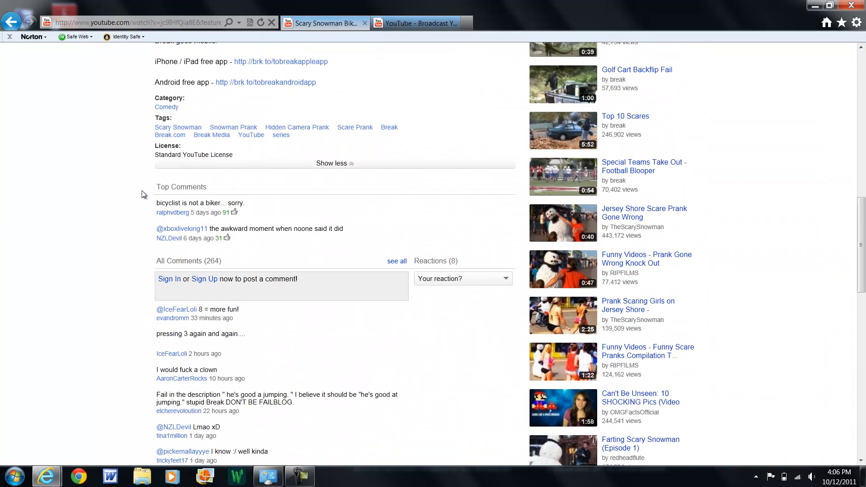
mouse_move(156, 250)
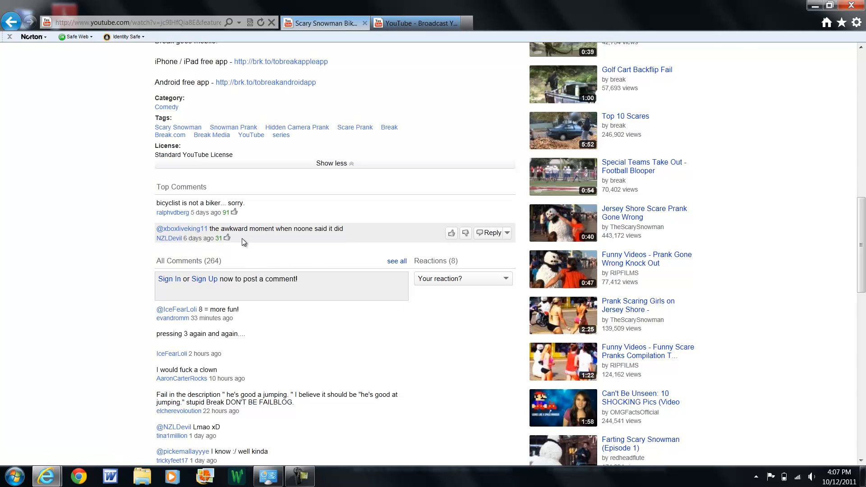
scroll(down, 3)
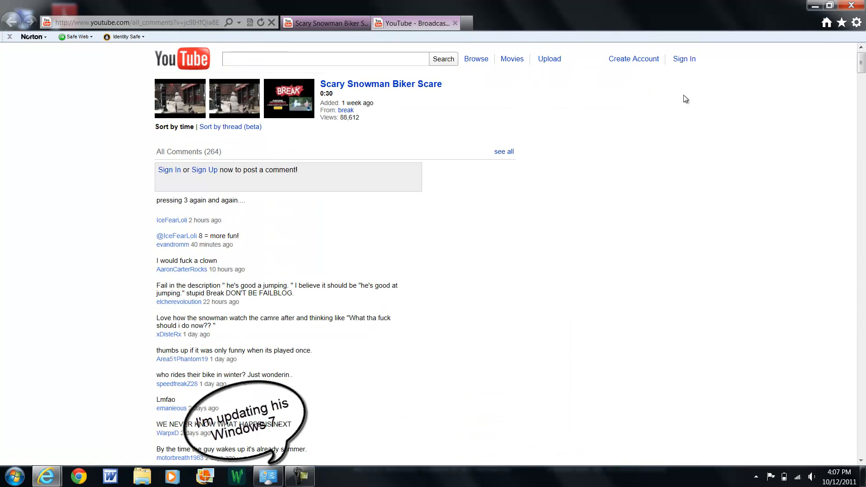
mouse_move(453, 197)
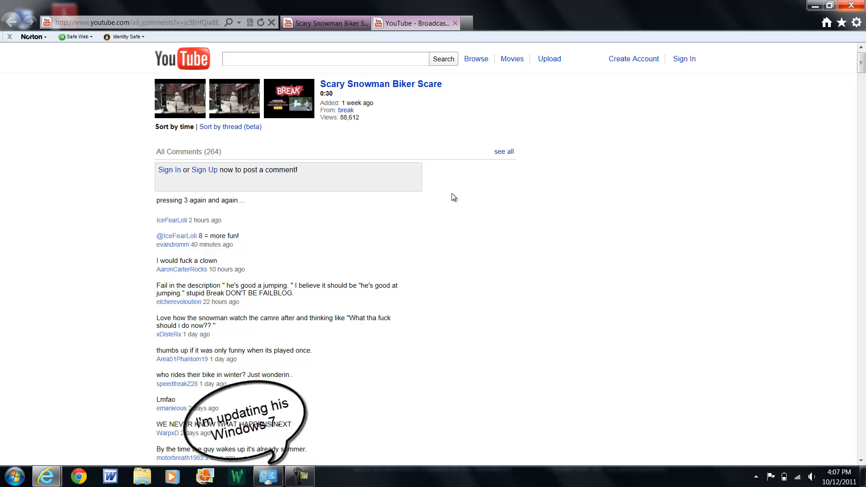
Open the browser's Find bar with Ctrl+F
key(ctrl+f)
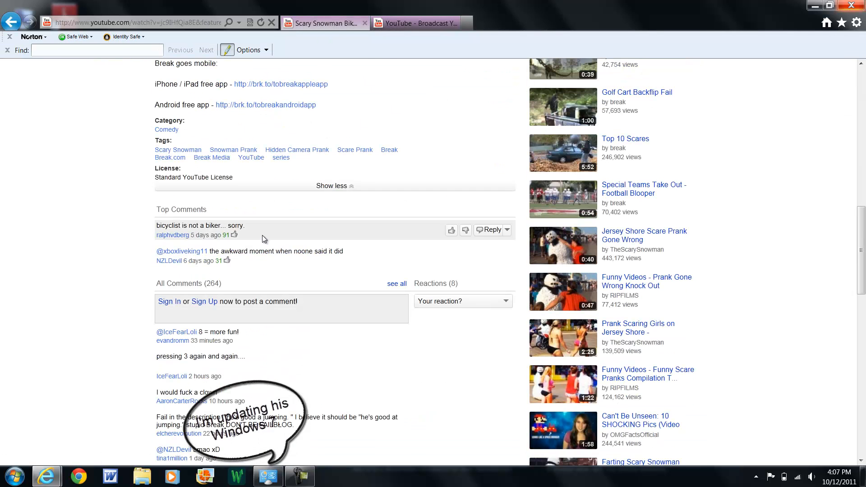
click(396, 284)
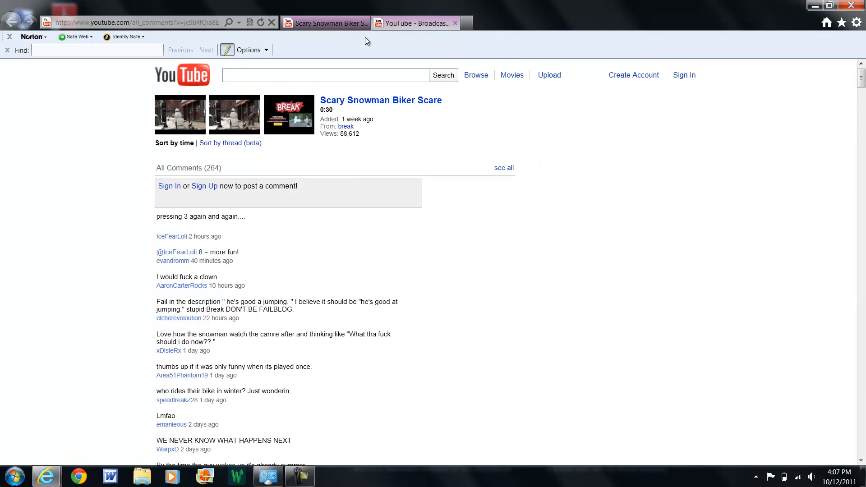
text(@)
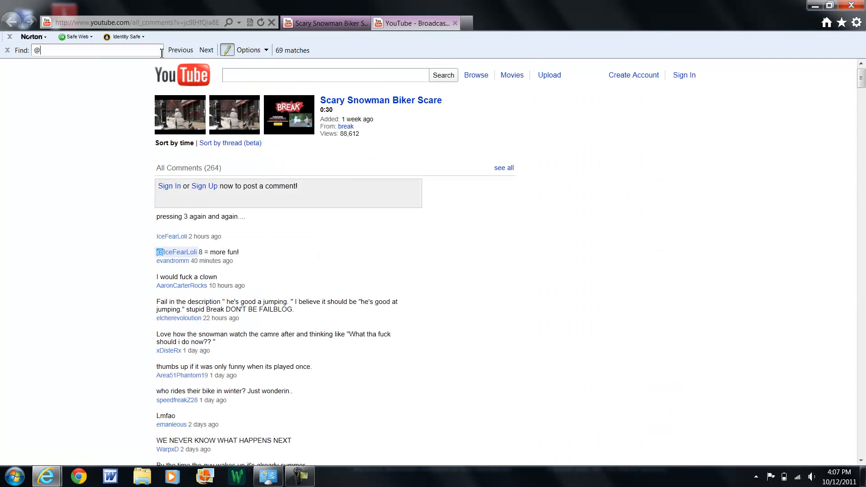
text(xboxliveking11)
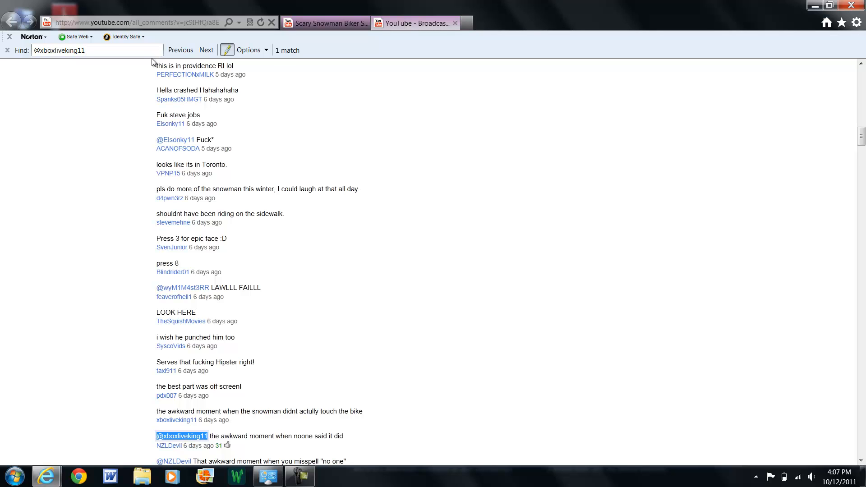
Bring the original snowman comment into view above the matched reply
scroll(down, 3)
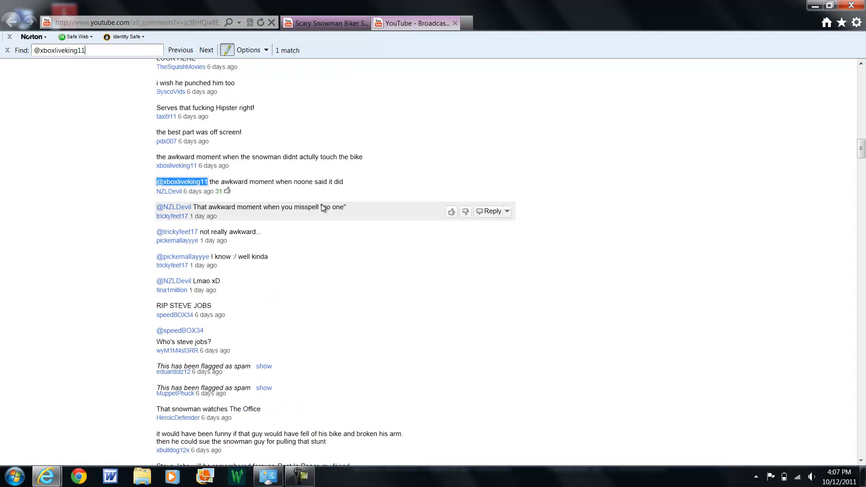
mouse_move(193, 168)
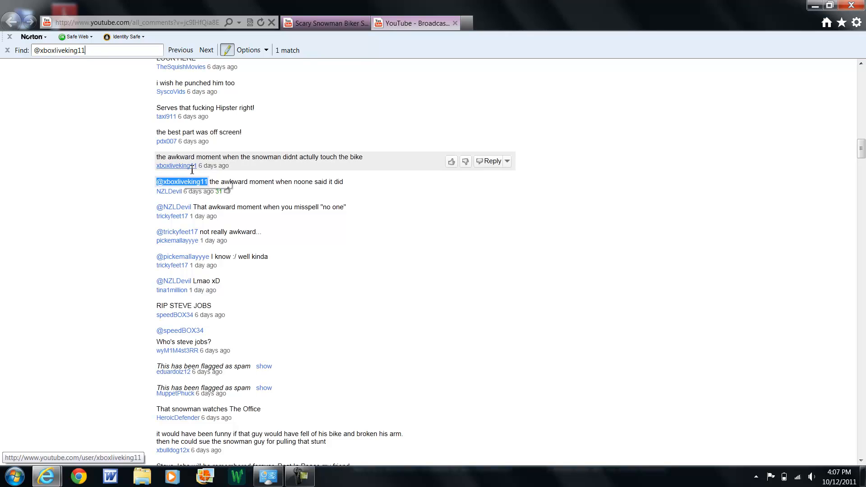
mouse_move(247, 190)
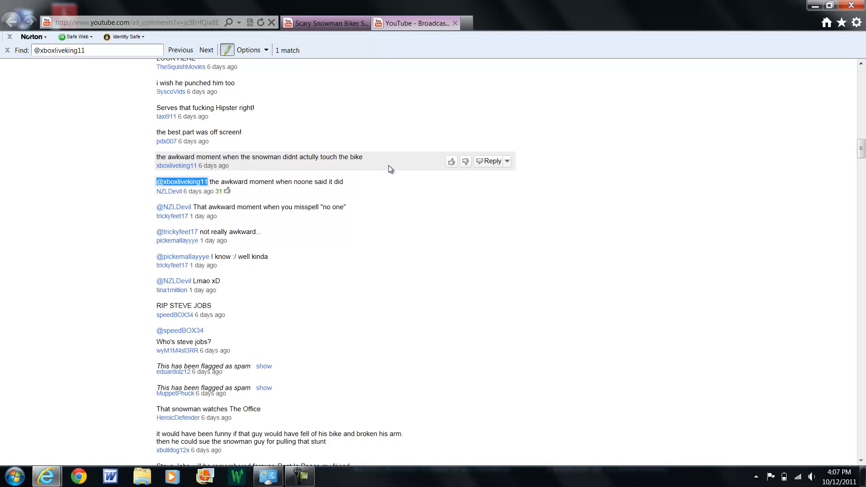
mouse_move(266, 204)
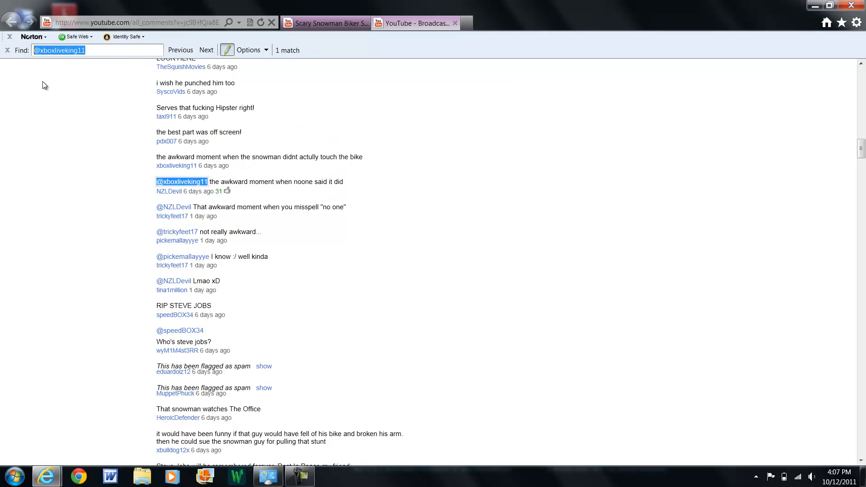
click(7, 50)
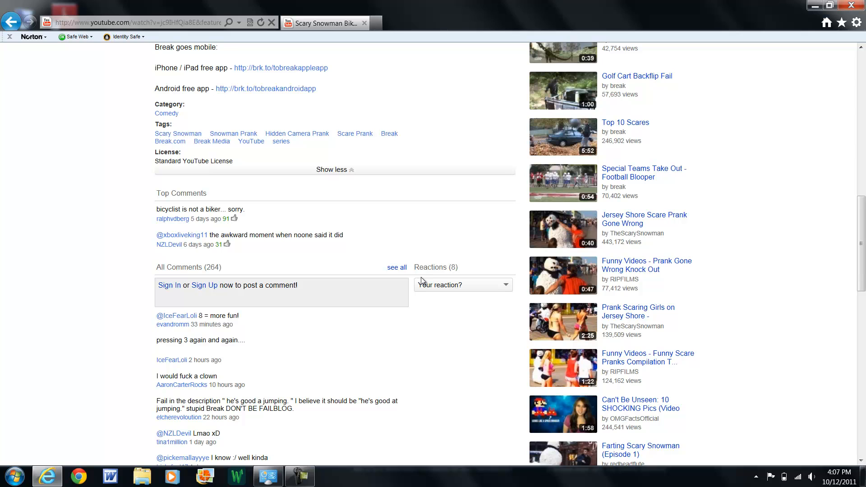
mouse_move(351, 226)
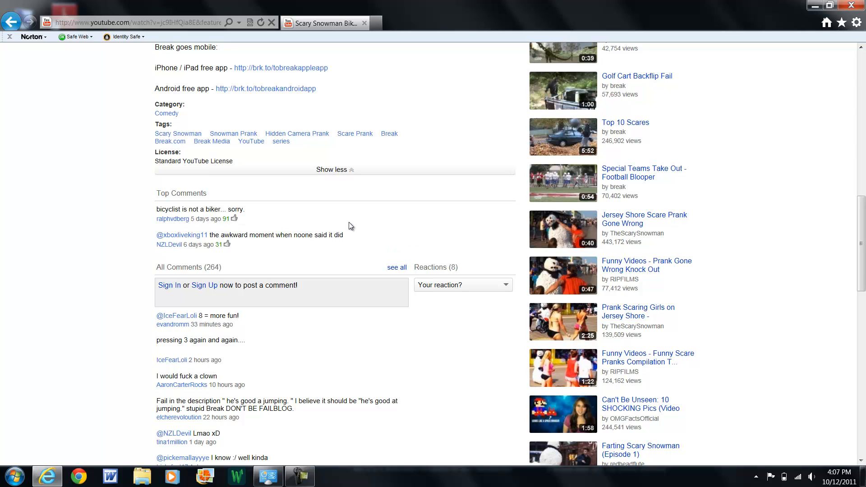
mouse_move(371, 210)
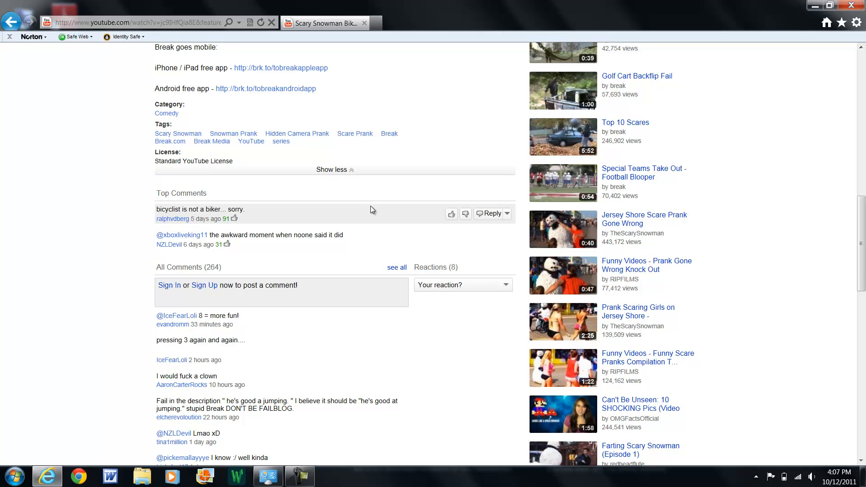